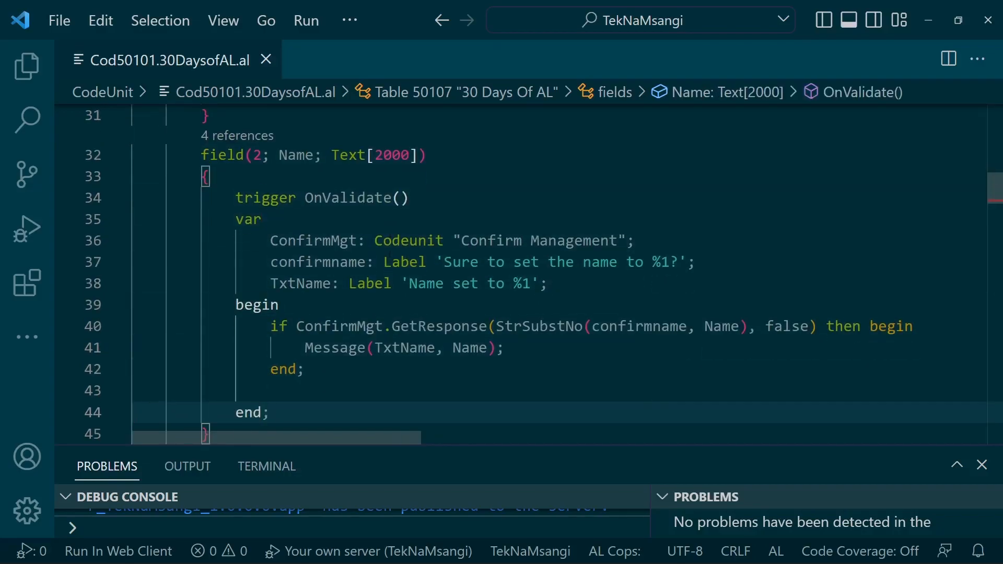
# Step: Scroll to the OnValidate trigger and remove the semicolon after the confirm block's end
pyautogui.scroll(-3)
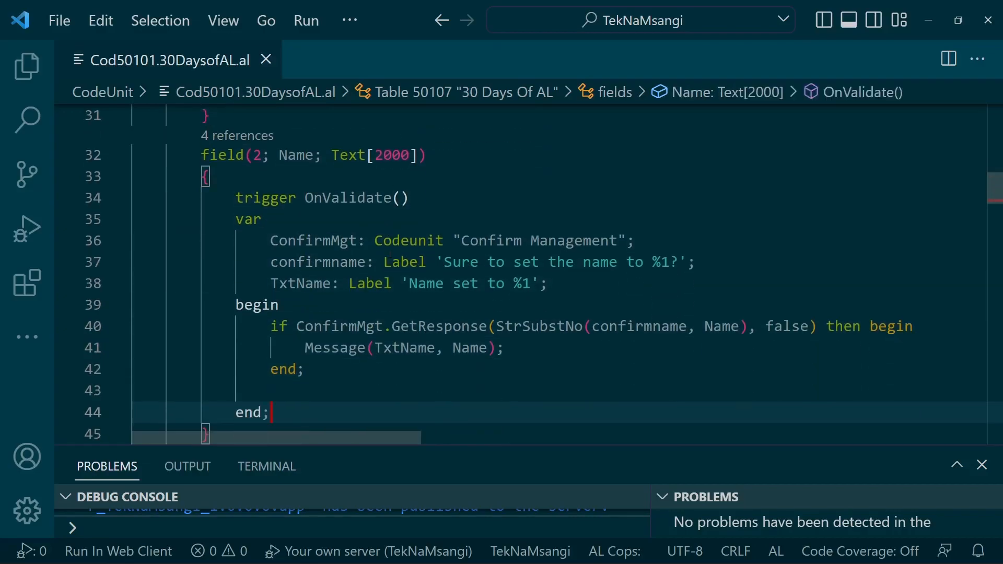
pyautogui.scroll(-3)
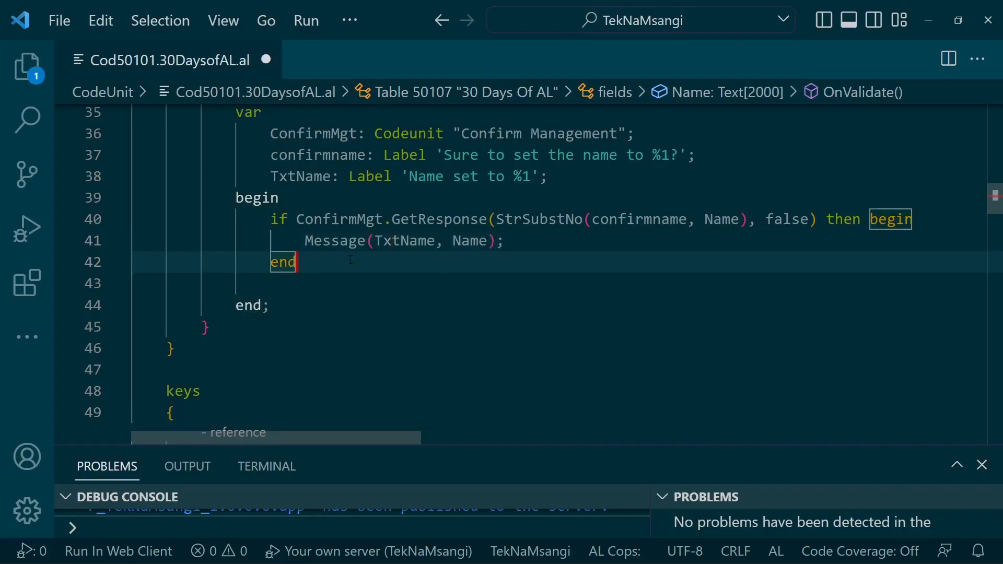
# Step: Add an else branch calling Error('') after the confirm, then save and publish the extension
pyautogui.write('el')
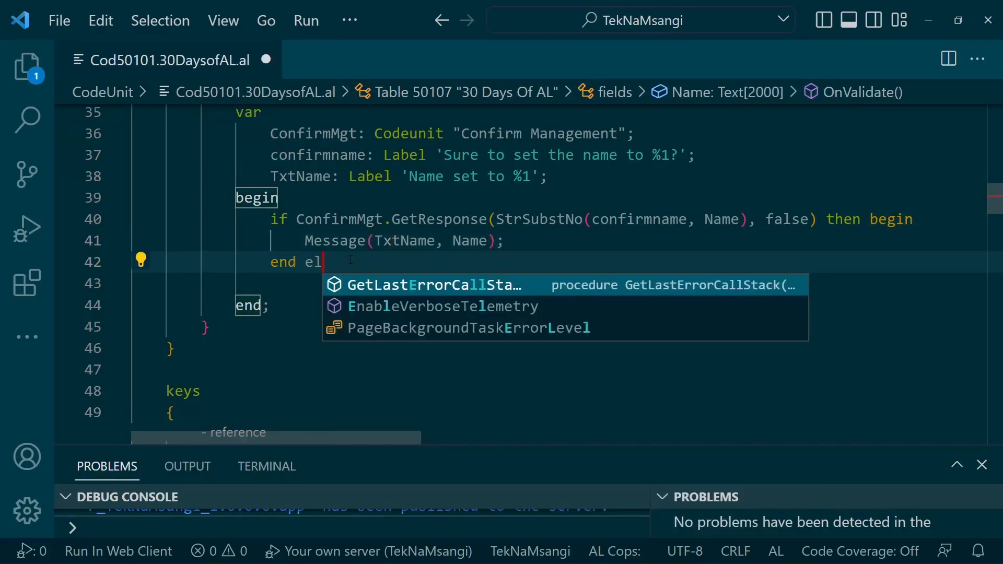
pyautogui.write('se begin')
pyautogui.click(612, 284)
pyautogui.write("Error('');")
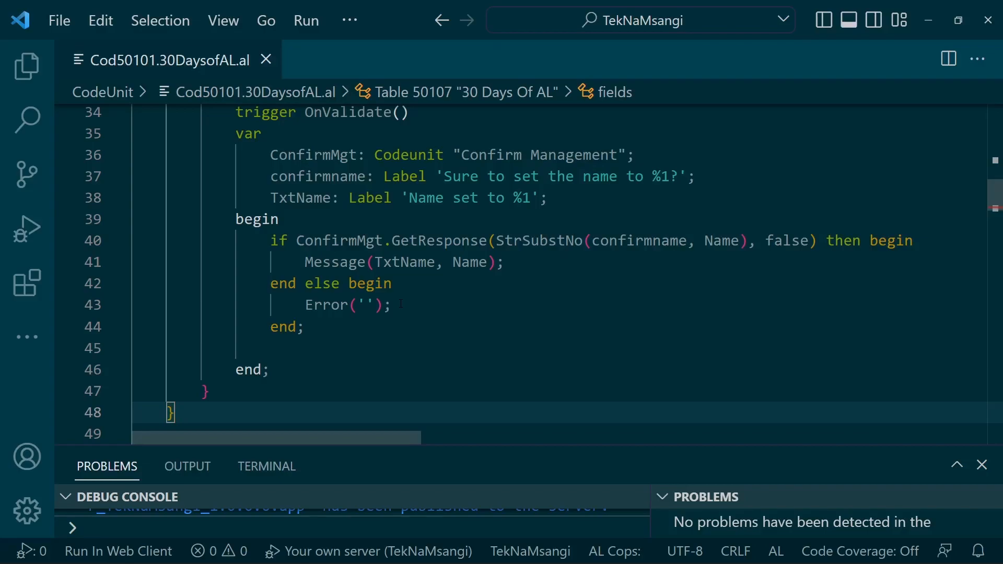
pyautogui.click(187, 466)
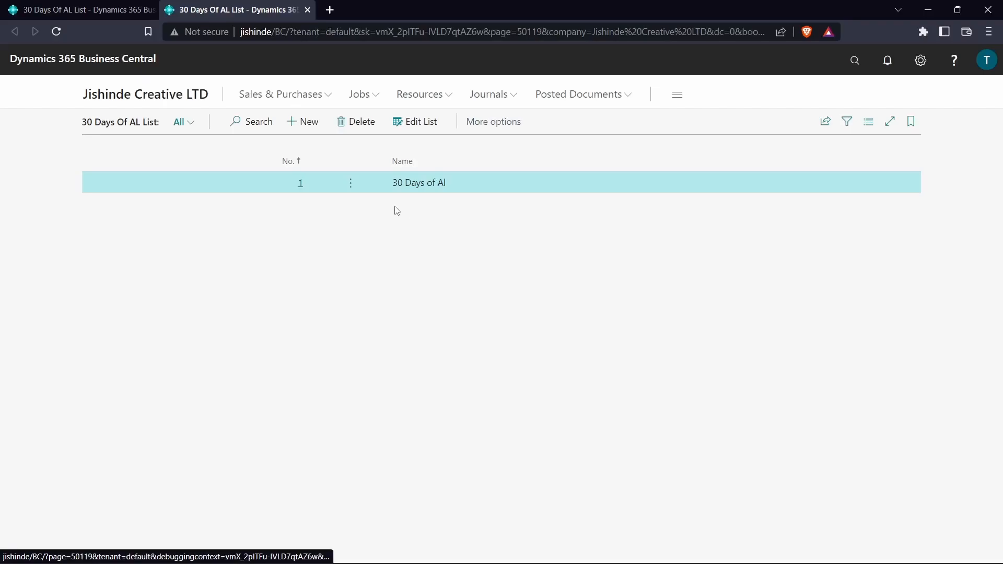
# Step: Create a new 30 Days Of AL record with No. 2, dismissing the info message
pyautogui.click(307, 121)
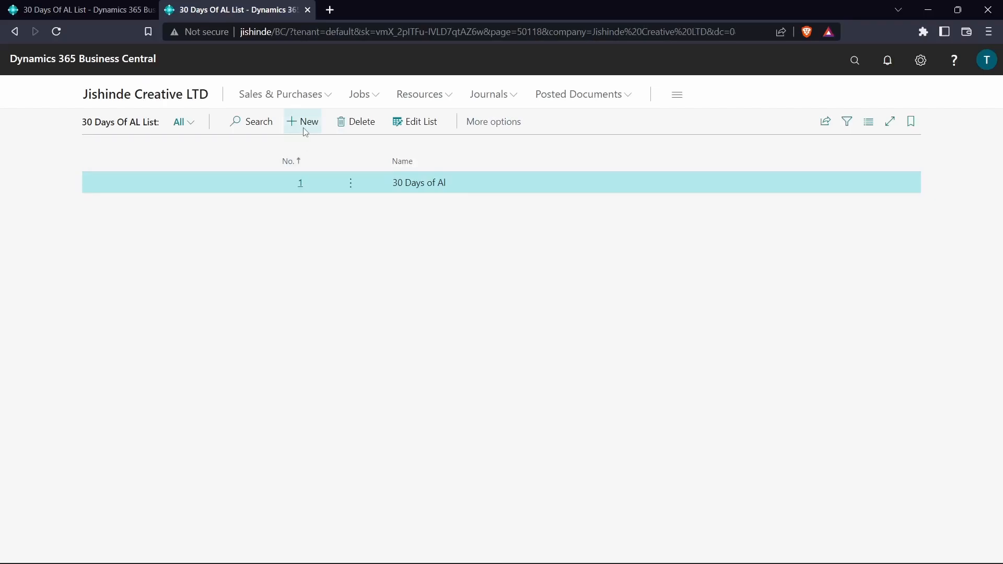
pyautogui.click(303, 122)
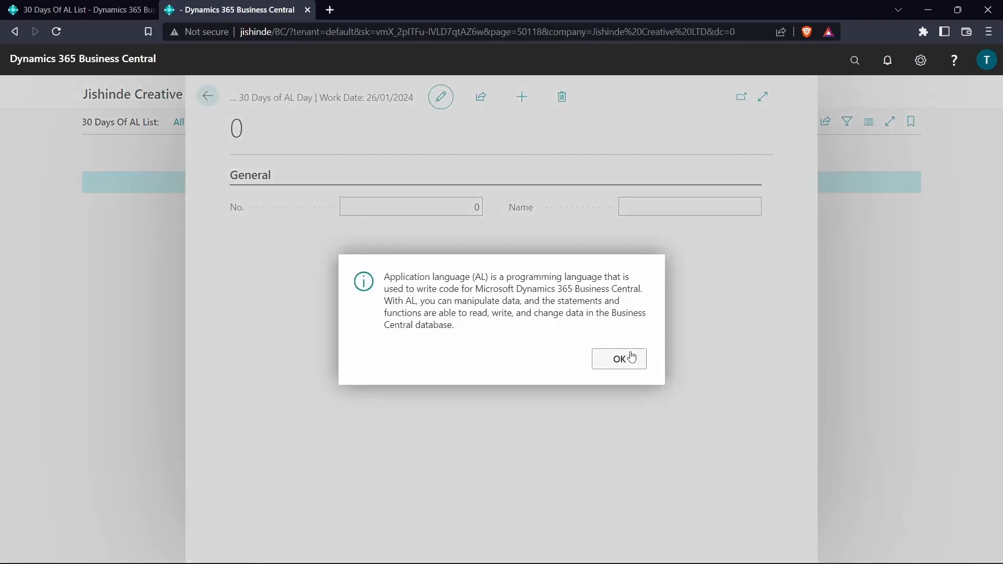
pyautogui.click(618, 359)
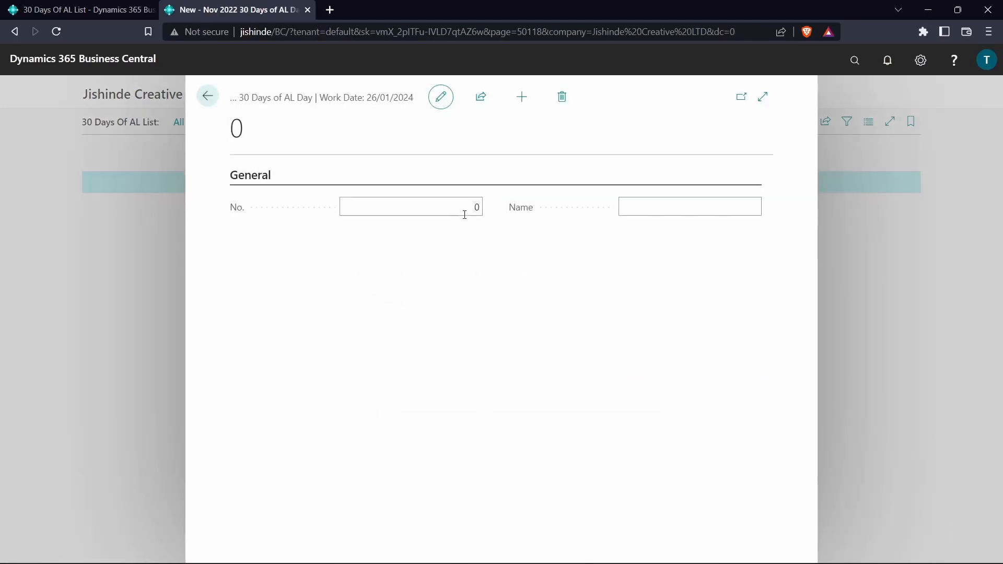
pyautogui.write('2')
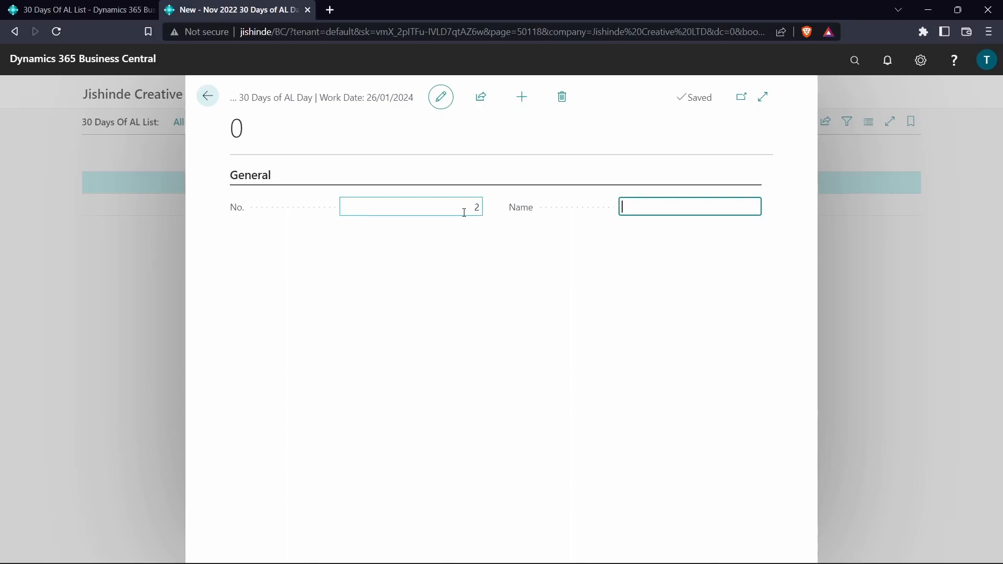
pyautogui.write('Tek Na')
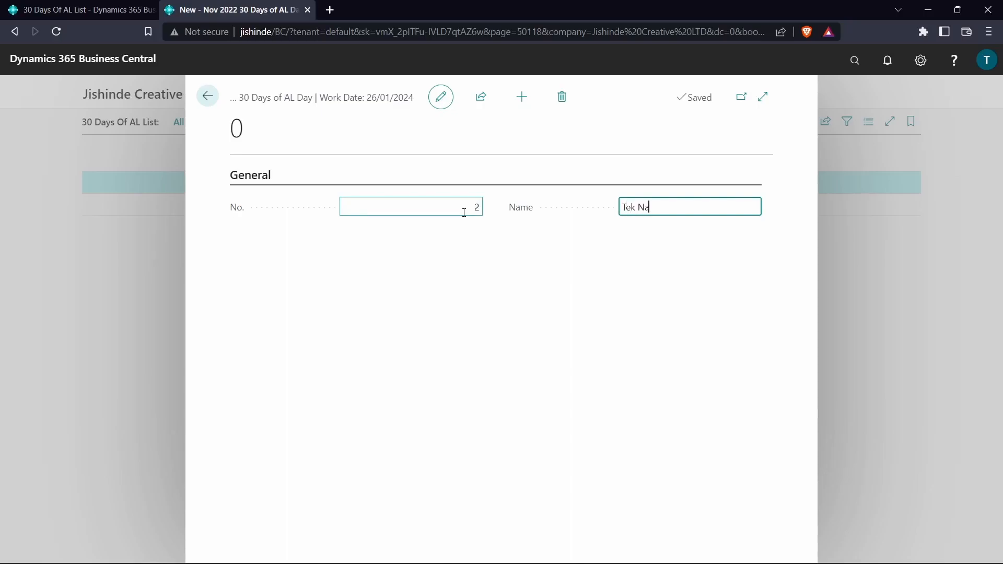
pyautogui.write('Msangi')
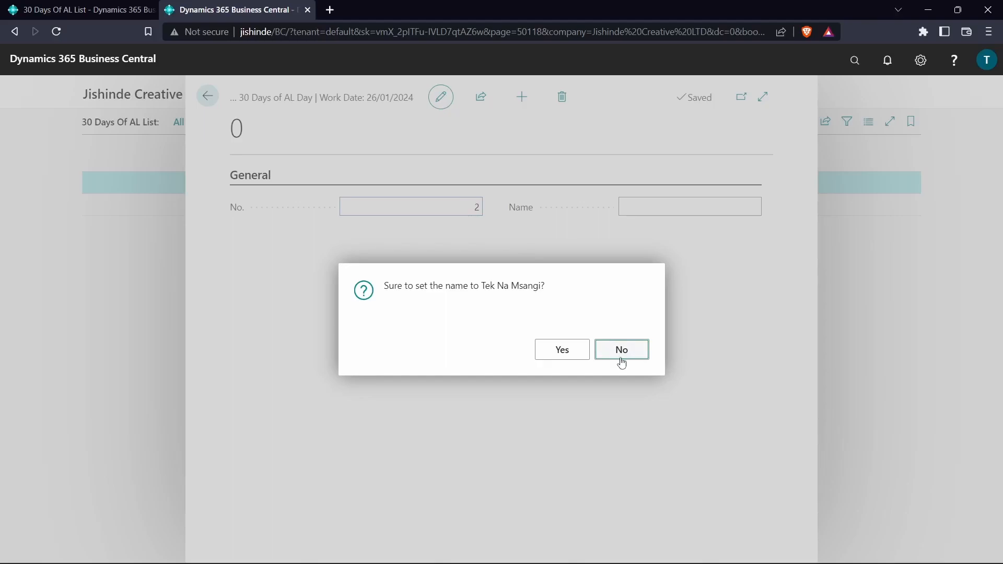
pyautogui.click(621, 349)
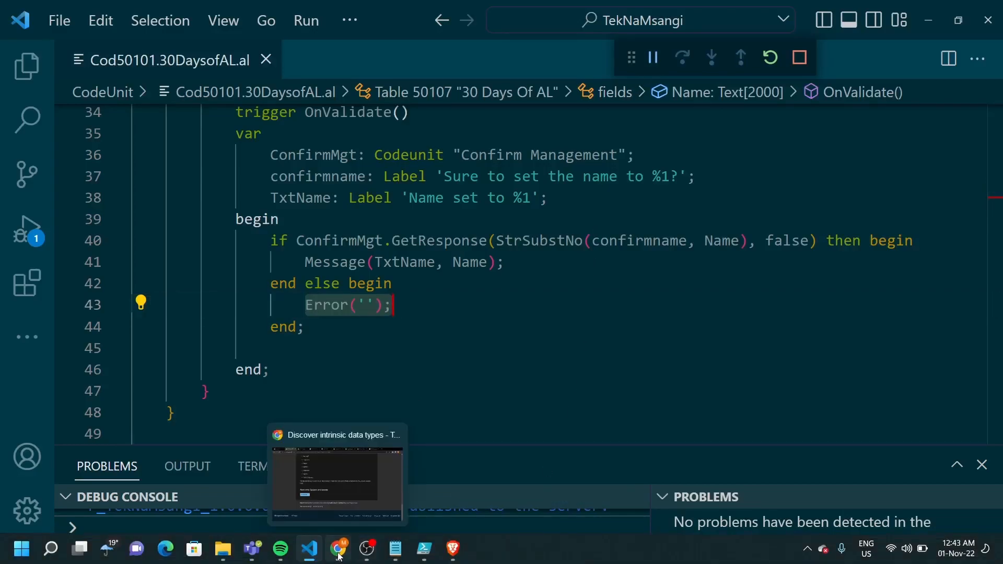
# Step: Switch back to the Business Central browser window showing record 2's card
pyautogui.click(338, 549)
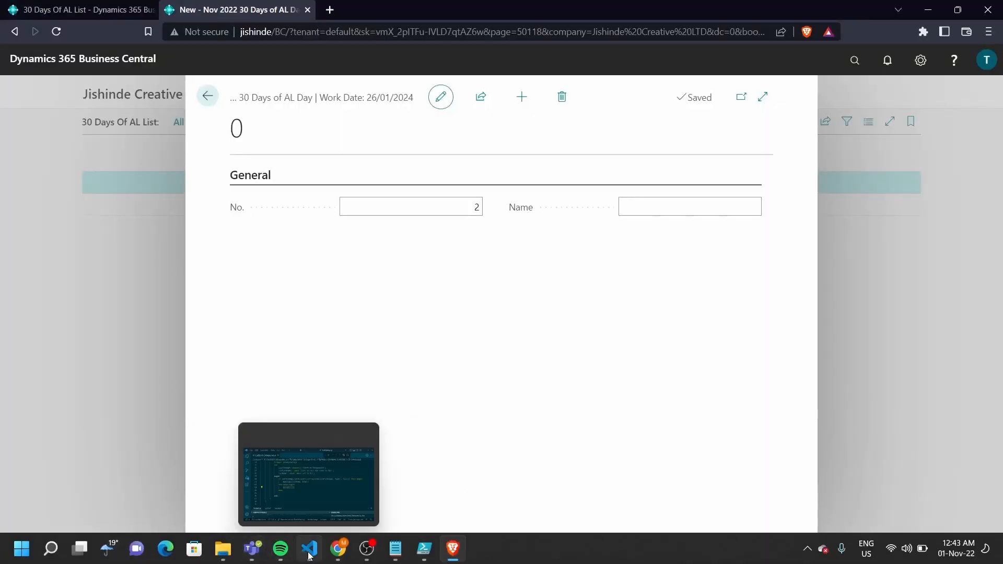
pyautogui.click(309, 549)
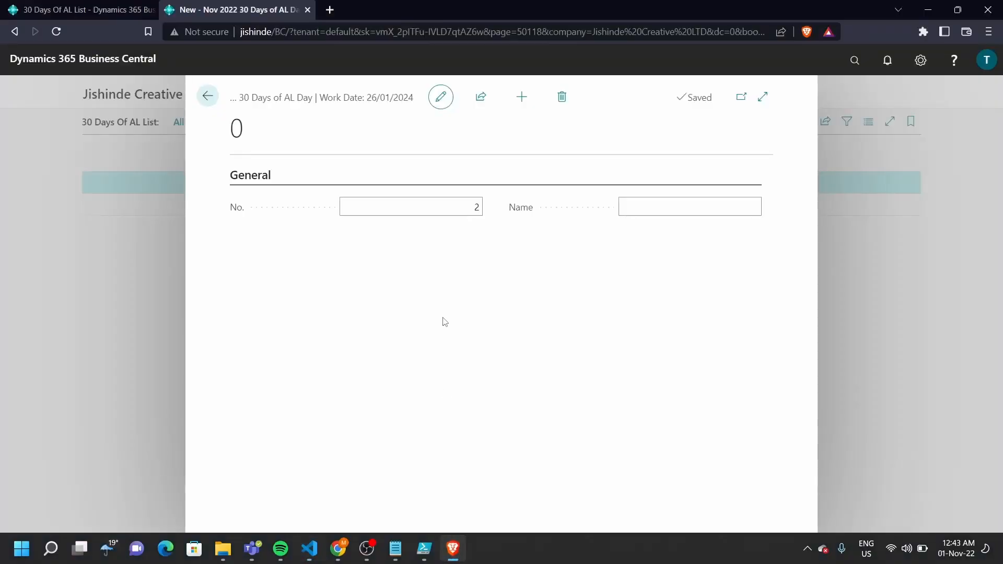
pyautogui.click(690, 206)
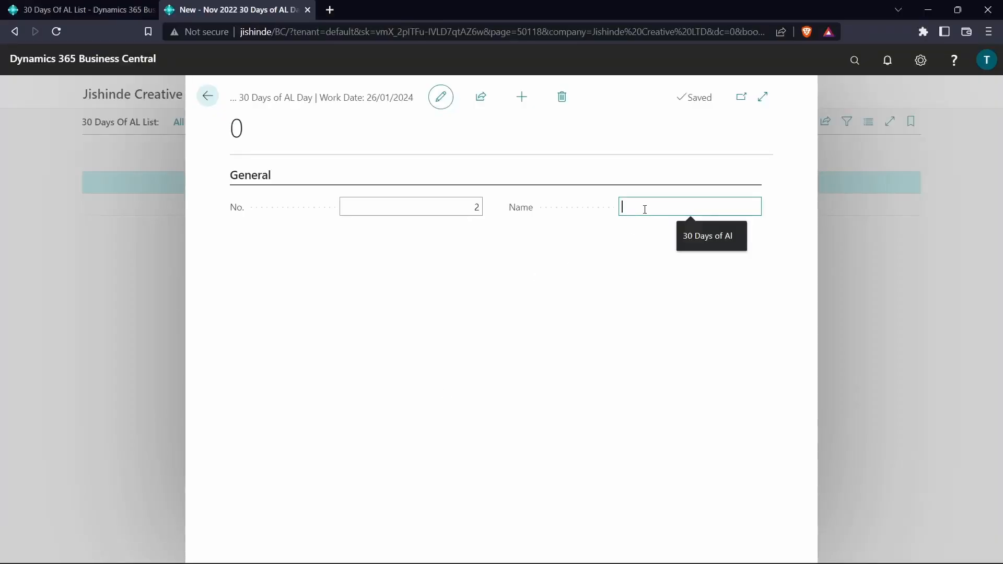
pyautogui.write('Tek N')
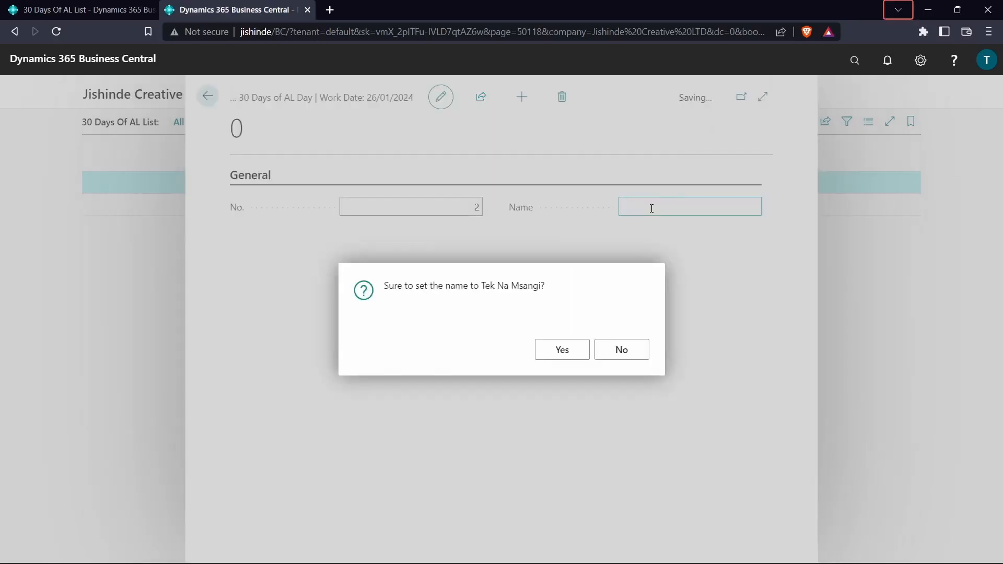
pyautogui.click(561, 349)
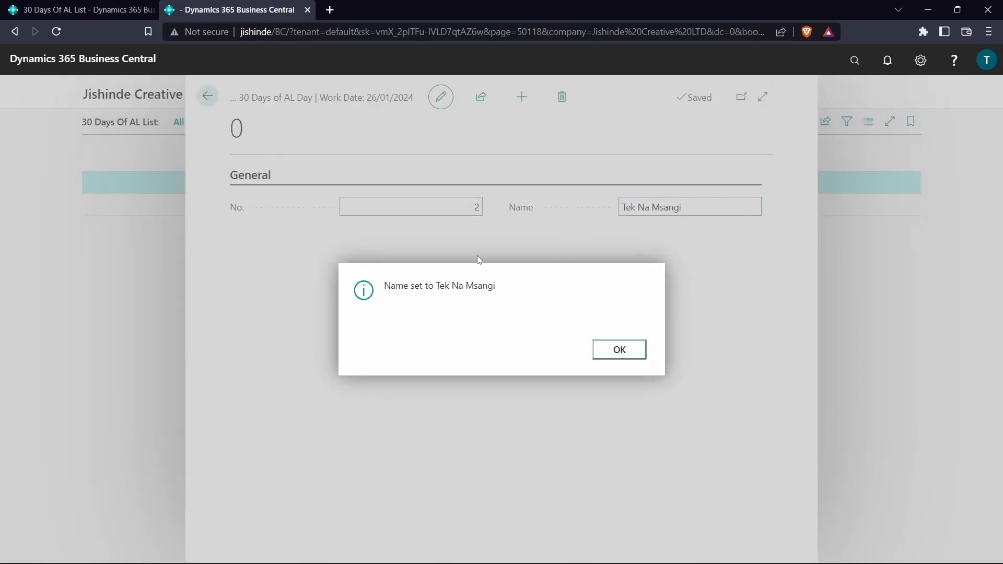
pyautogui.click(618, 349)
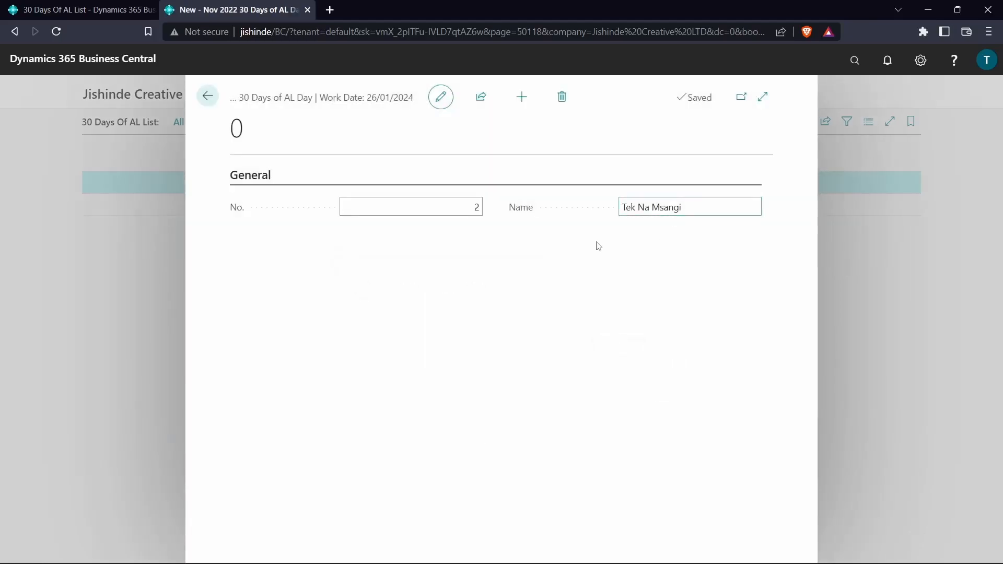
pyautogui.moveTo(674, 241)
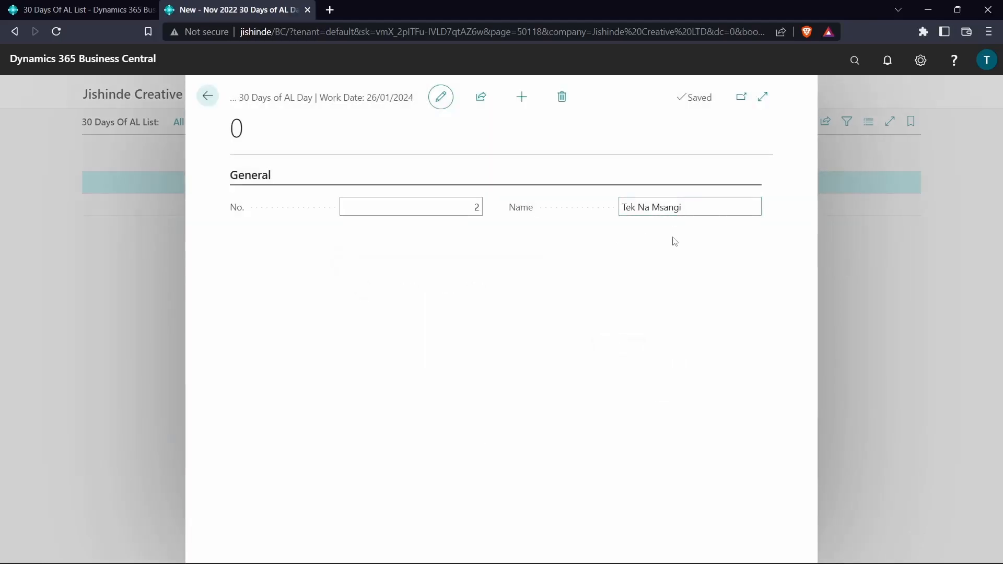
pyautogui.click(207, 96)
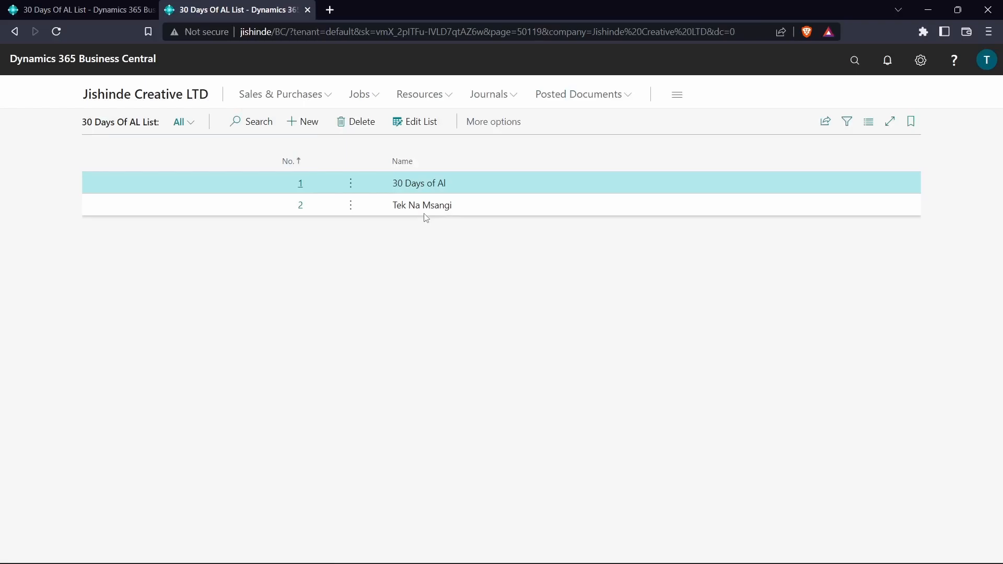
# Step: Reopen record 2 for editing and accept the repeated name confirmation though the name is unchanged
pyautogui.click(350, 205)
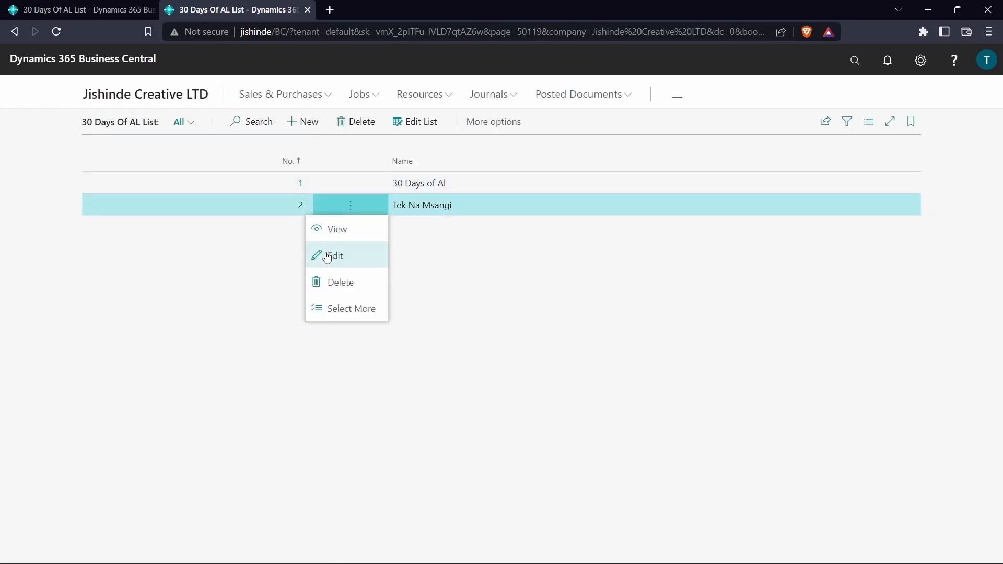
pyautogui.click(334, 255)
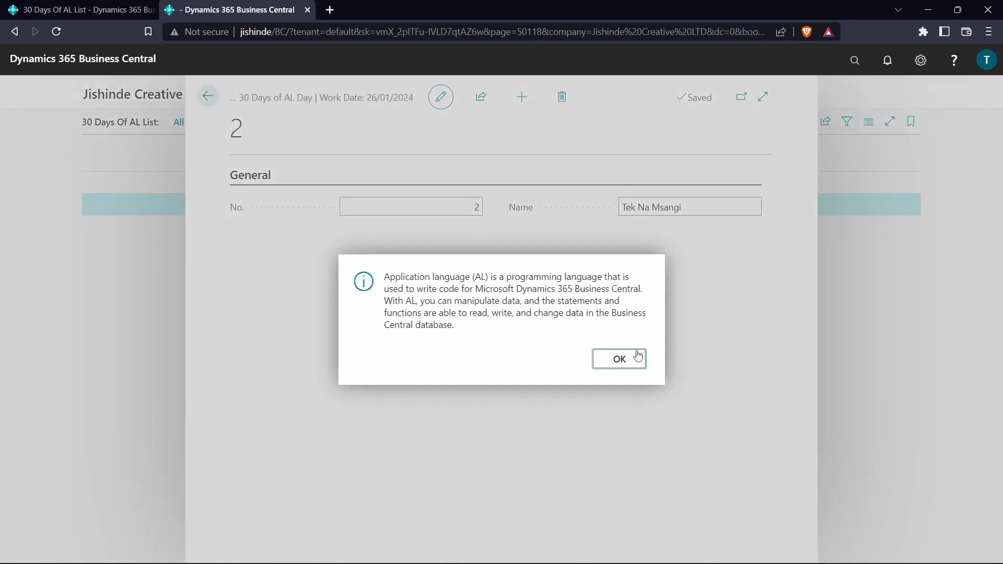
pyautogui.click(617, 359)
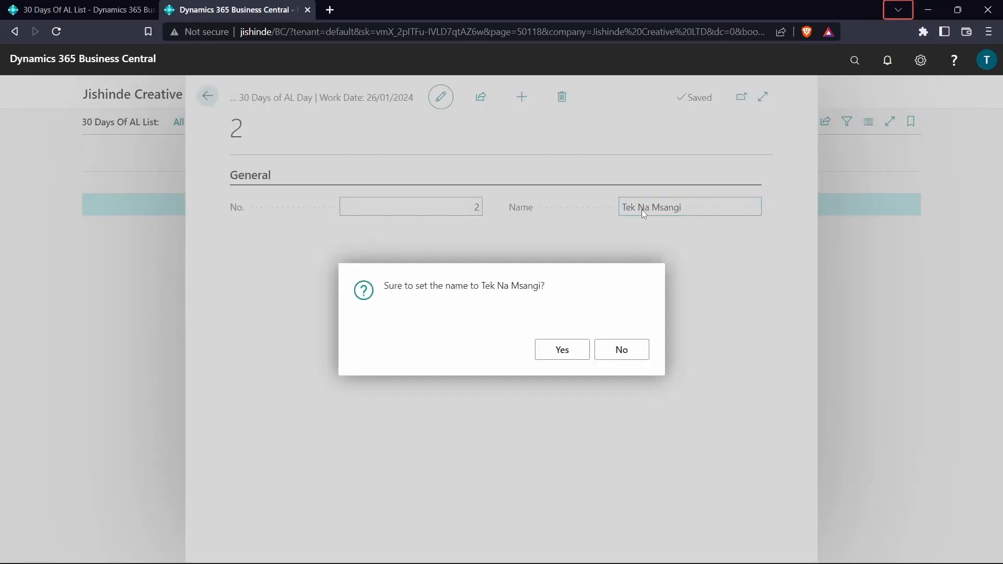
pyautogui.moveTo(682, 217)
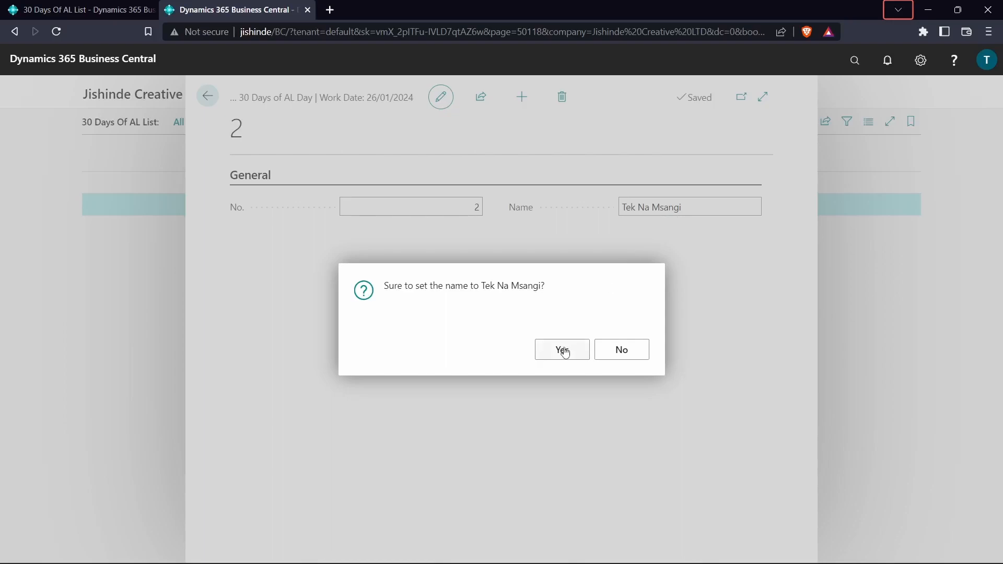
pyautogui.click(562, 349)
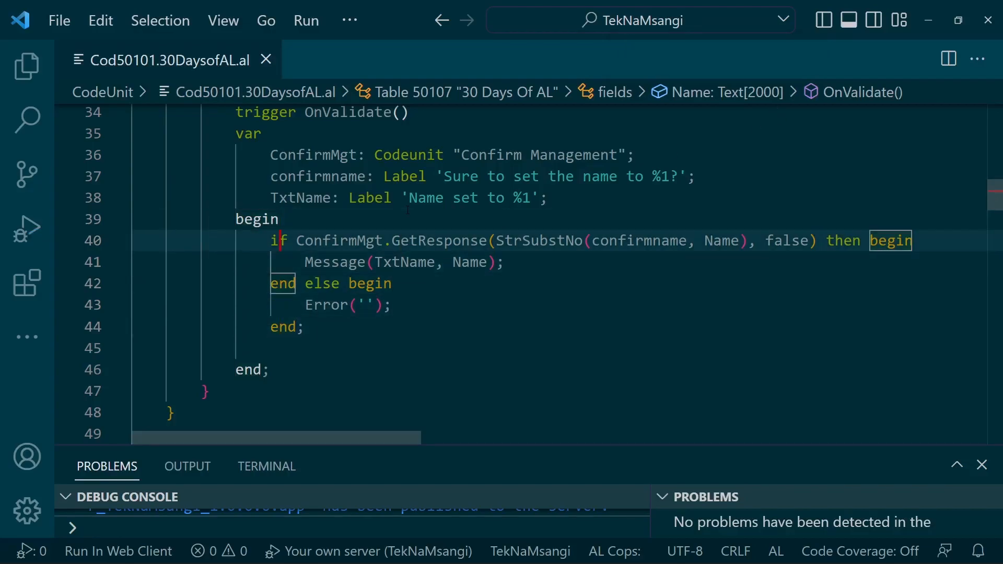
# Step: Wrap the confirm block in an if Rec.Name<>xRec.Name then begin … end check
pyautogui.write('i')
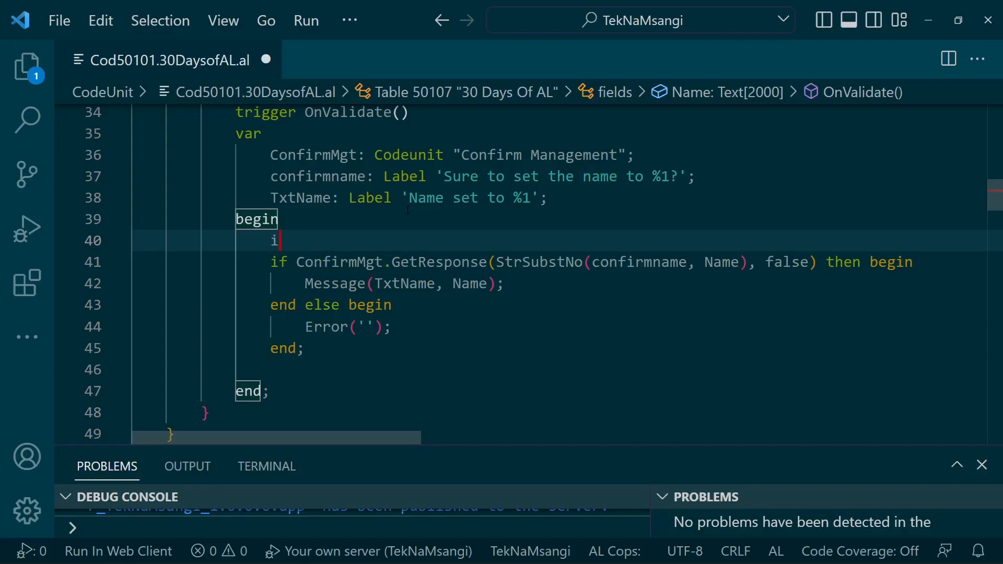
pyautogui.write('f')
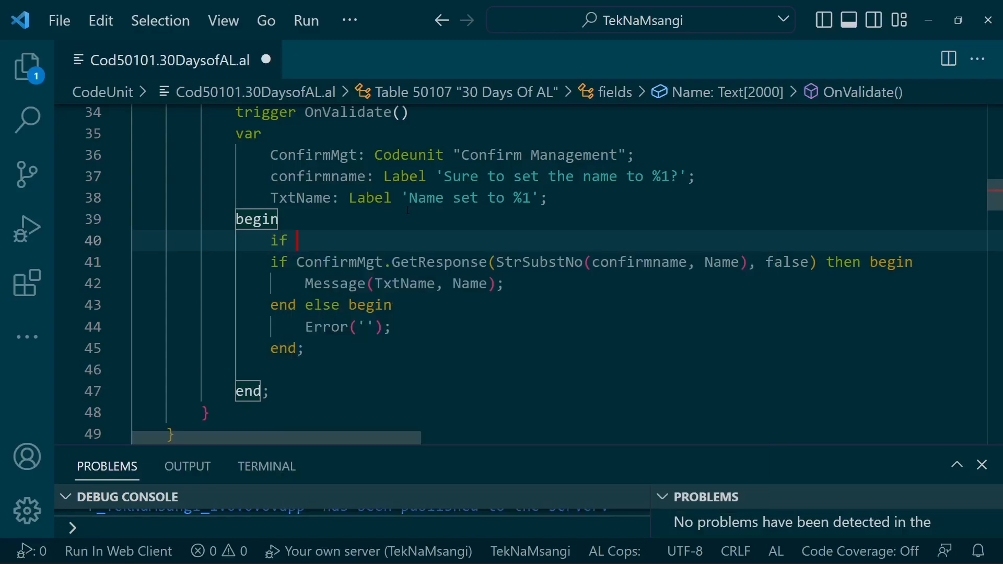
pyautogui.write('rec')
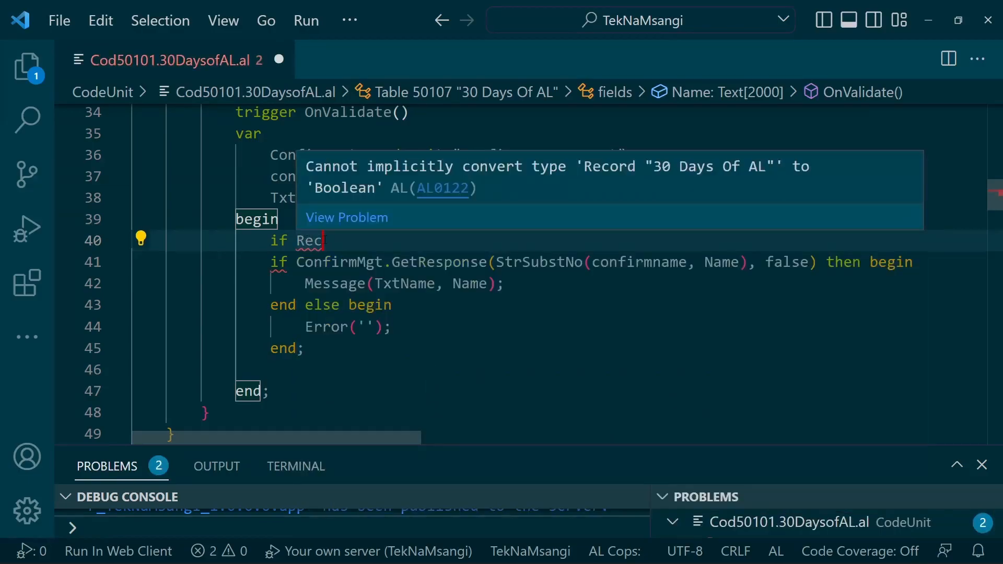
pyautogui.write('.Name')
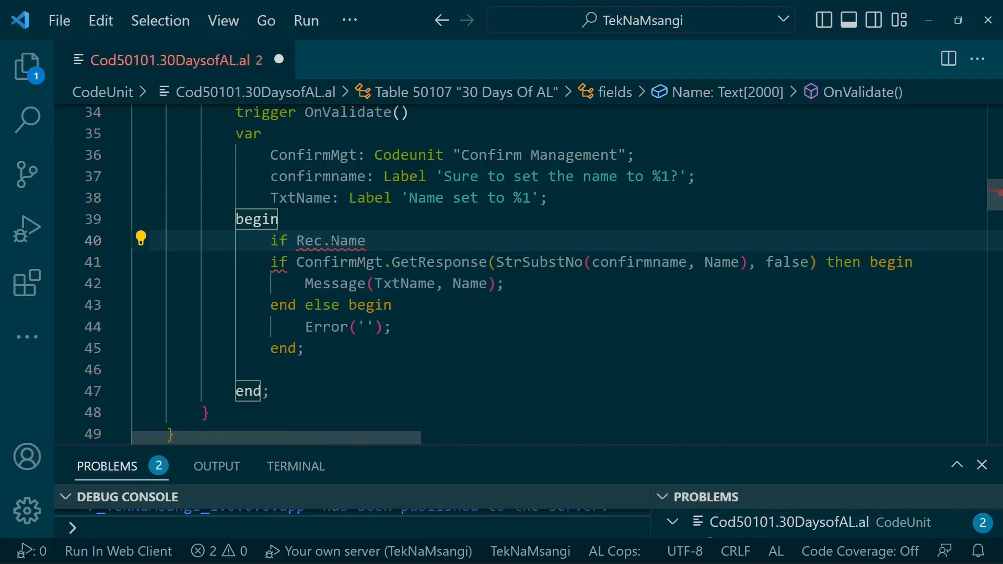
pyautogui.write('<>')
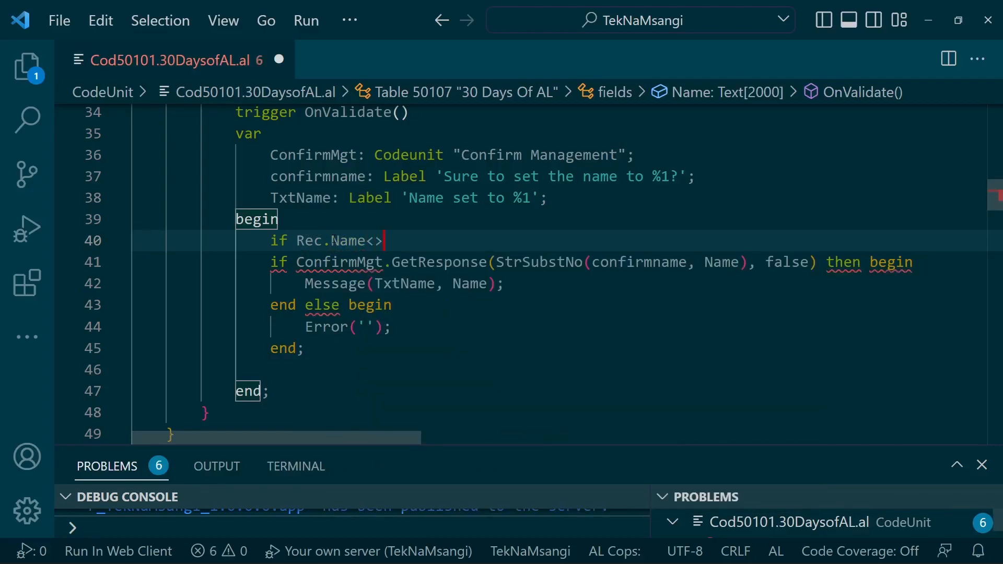
pyautogui.write('xRec.Name')
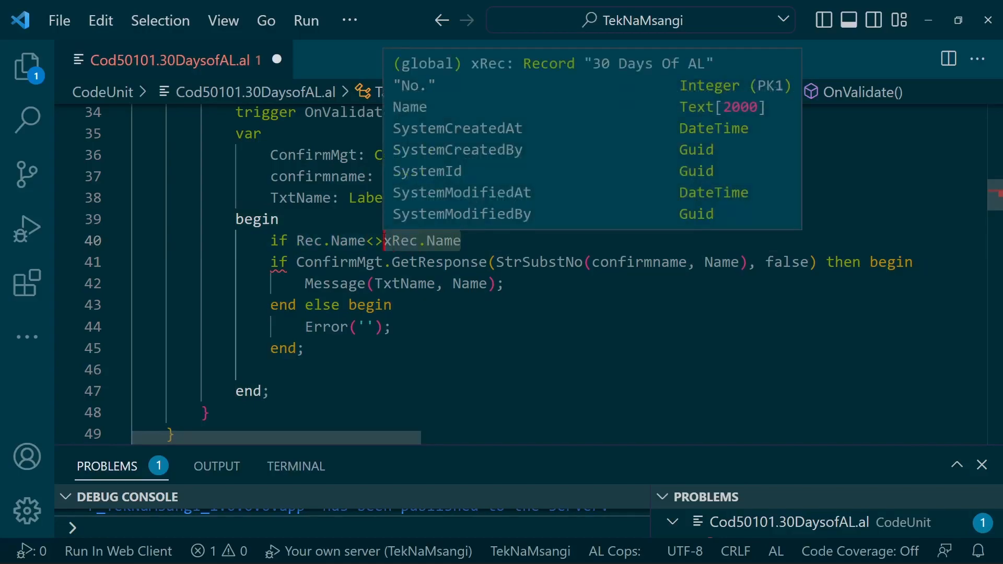
pyautogui.click(474, 240)
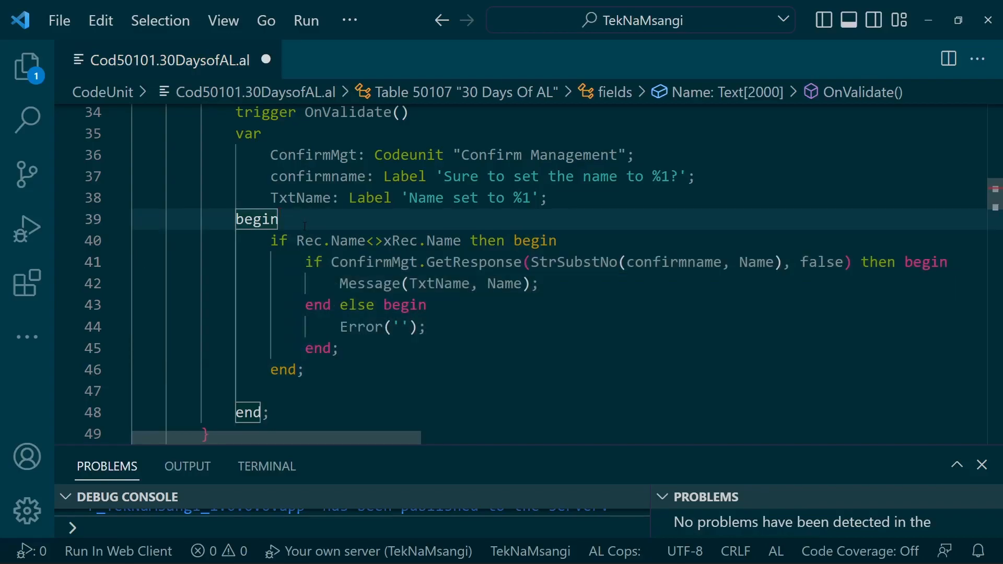
# Step: Insert Message('Xrec name ' + xRec.Name); at the start of OnValidate
pyautogui.write('Message();')
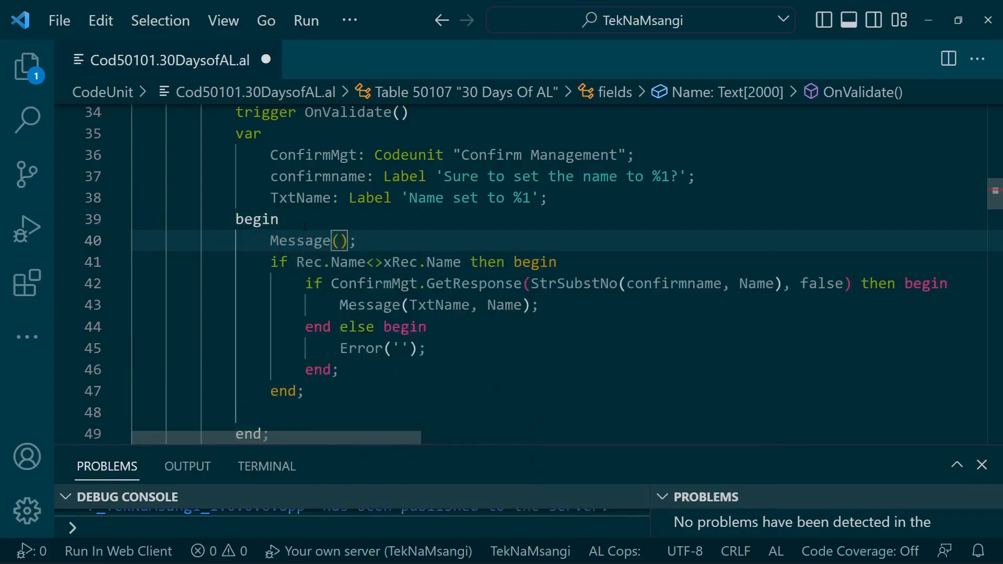
pyautogui.write("'X'")
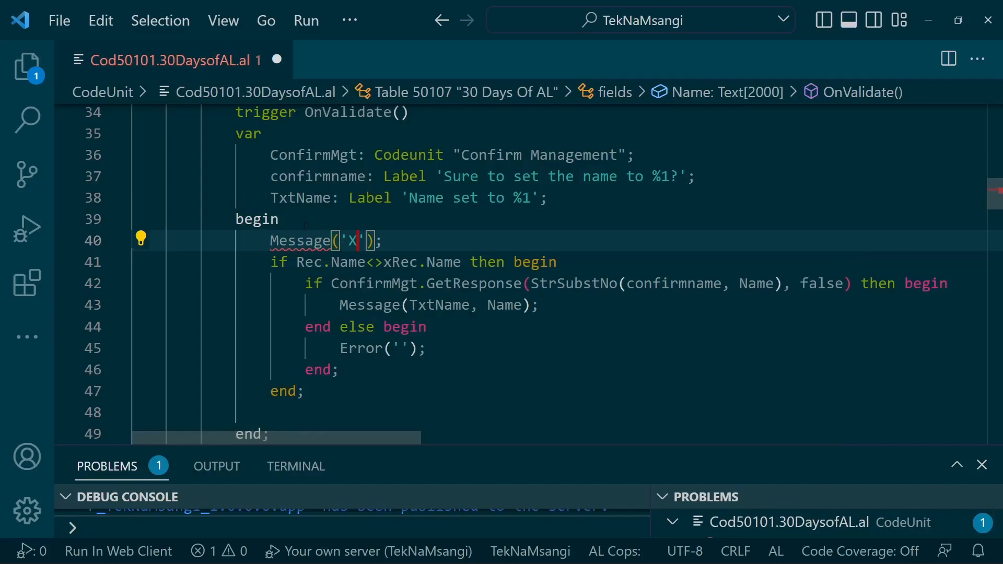
pyautogui.write('rec name')
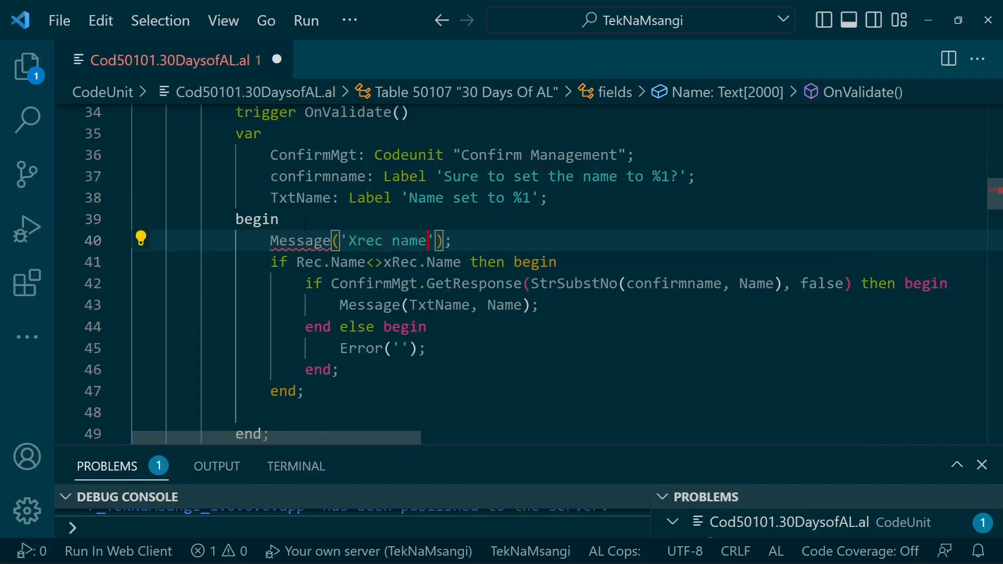
pyautogui.write('+')
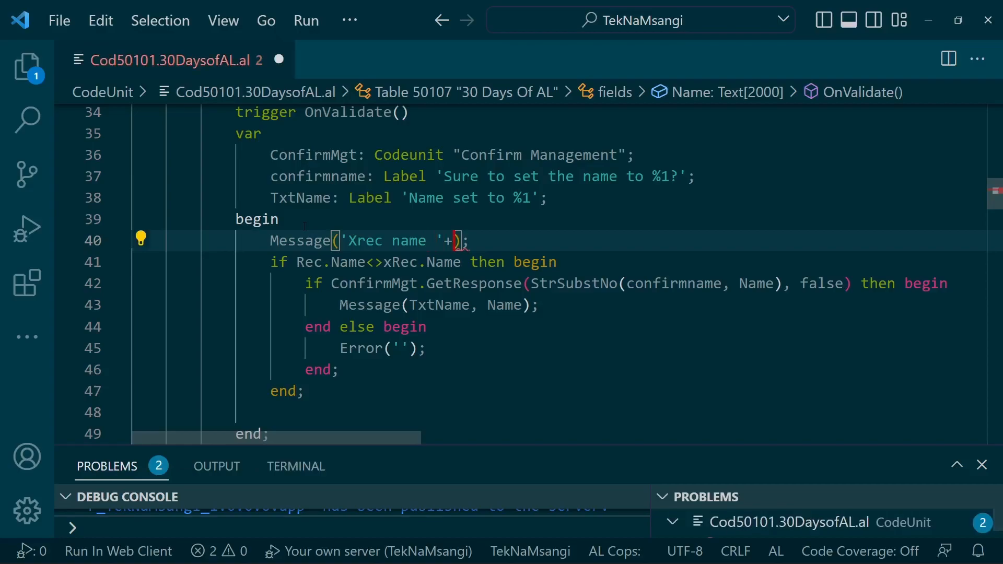
pyautogui.write('xRec.an')
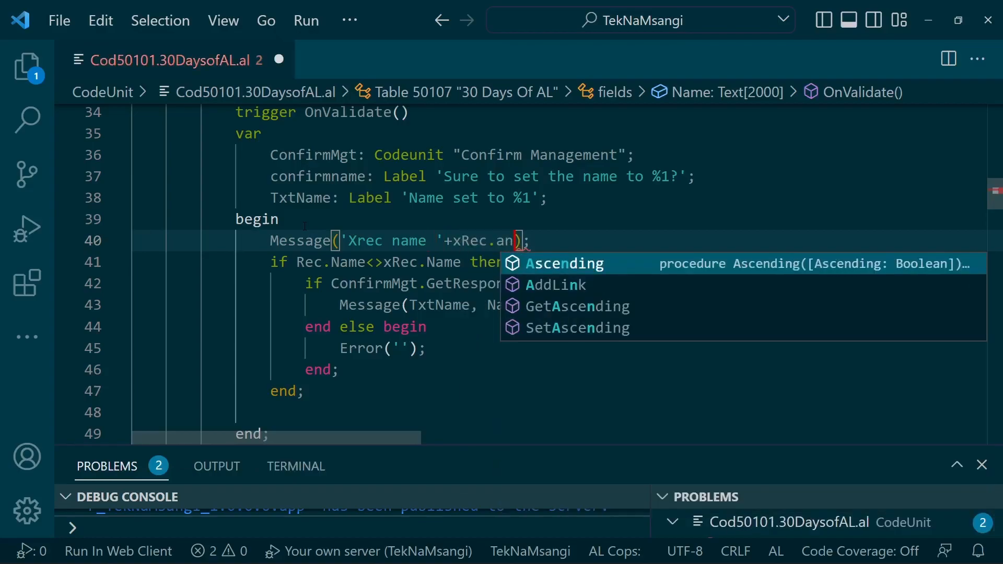
pyautogui.write('Name')
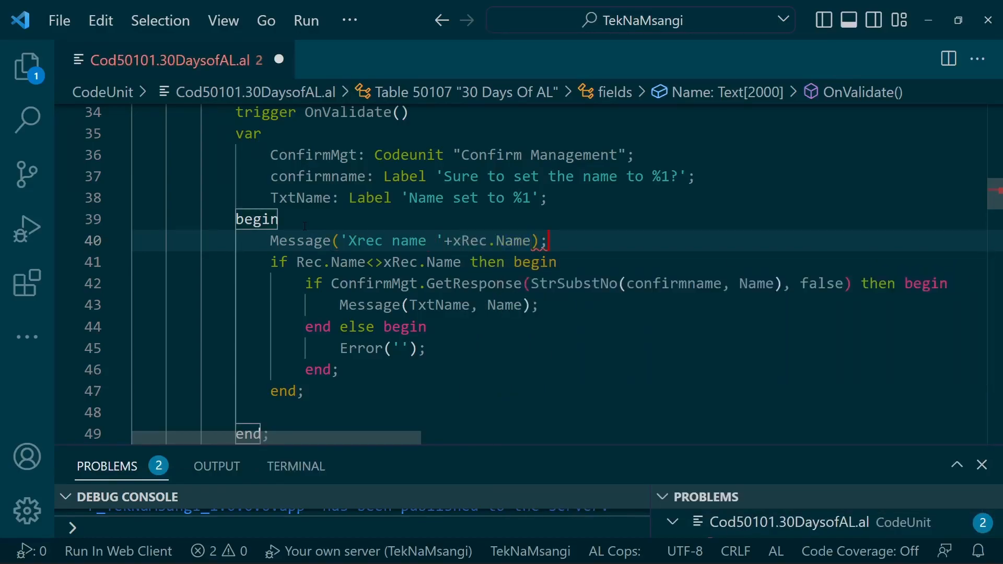
# Step: Insert Message('Rec Name ' + Rec.Name); after it and format the document
pyautogui.write('Message();')
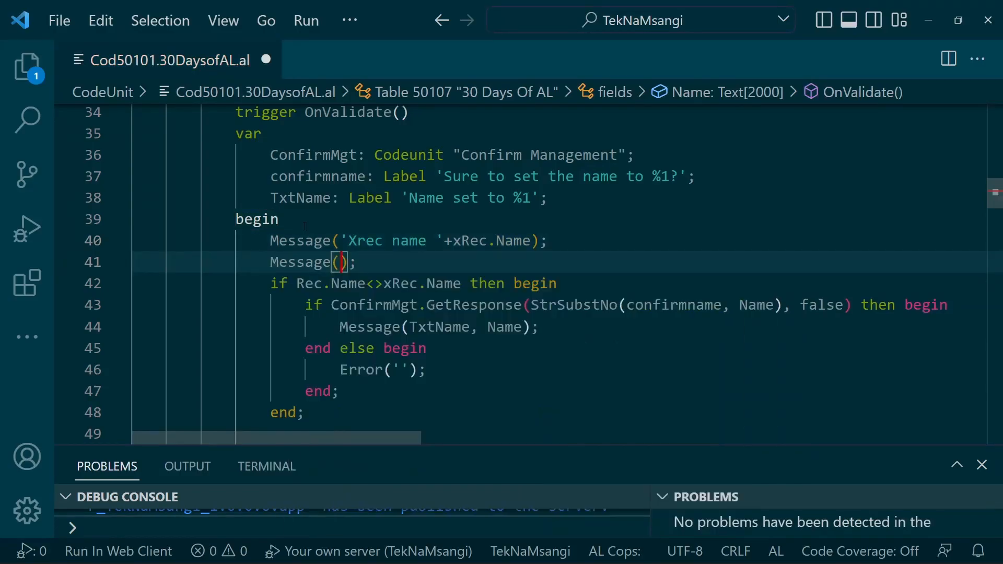
pyautogui.write("'Rec'")
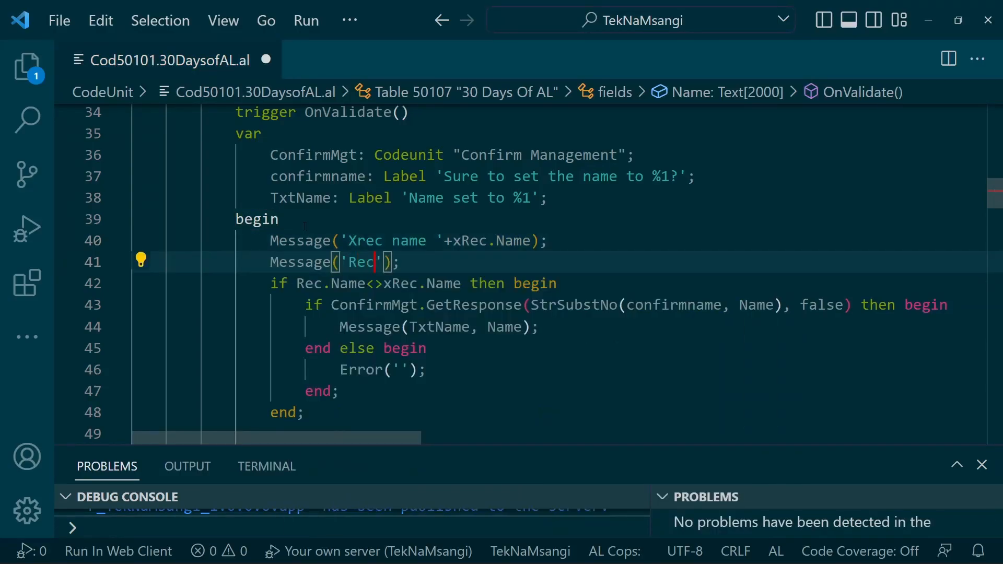
pyautogui.write('Name')
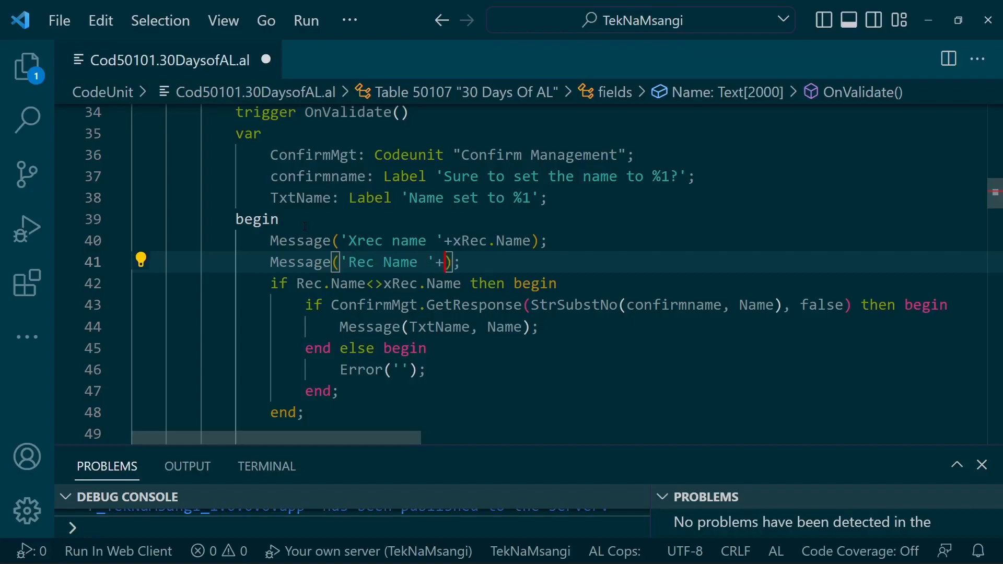
pyautogui.write('rec')
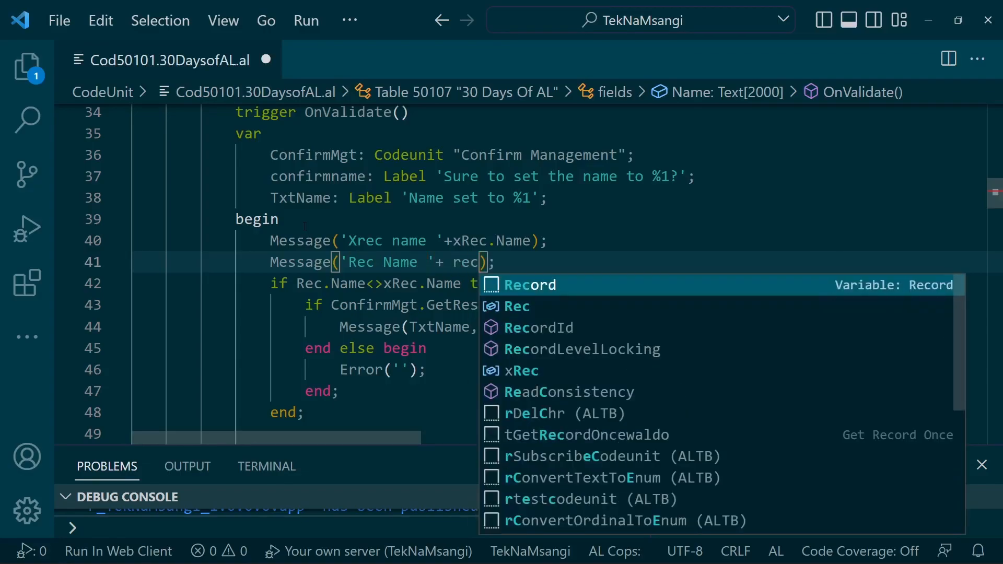
pyautogui.write('Rec.na')
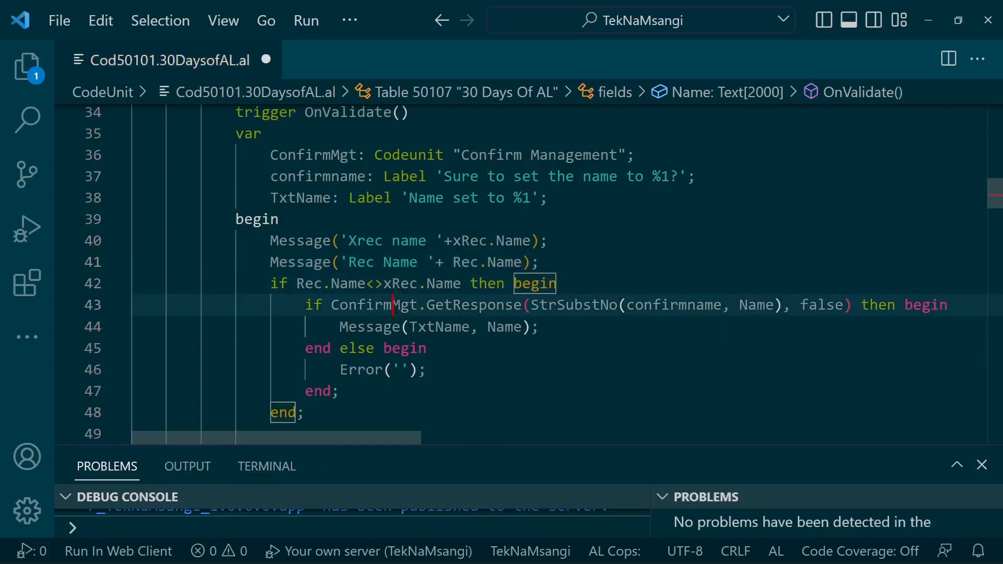
pyautogui.click(342, 391)
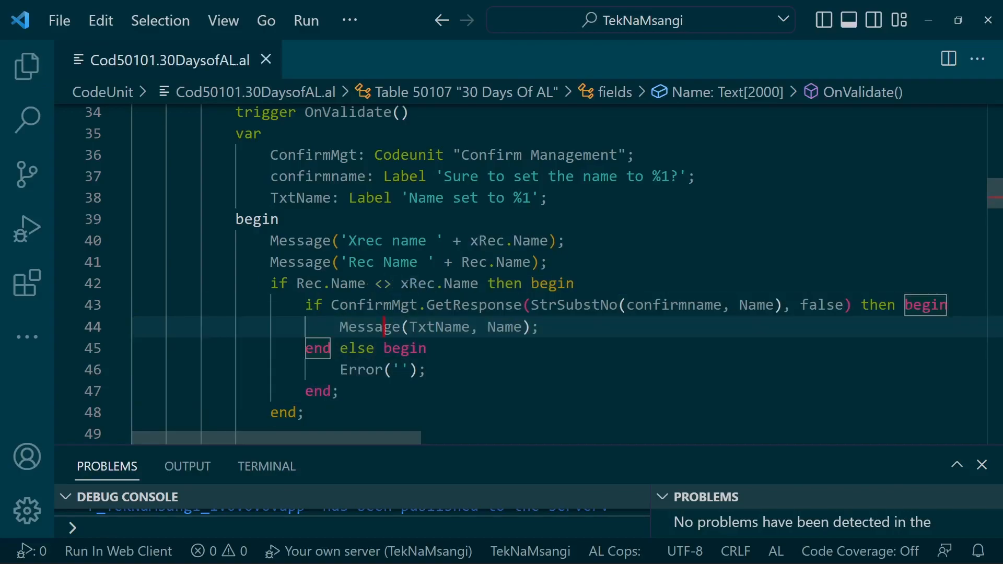
# Step: Save and publish, then bring up the 30 Days Of AL List in Business Central
pyautogui.click(187, 466)
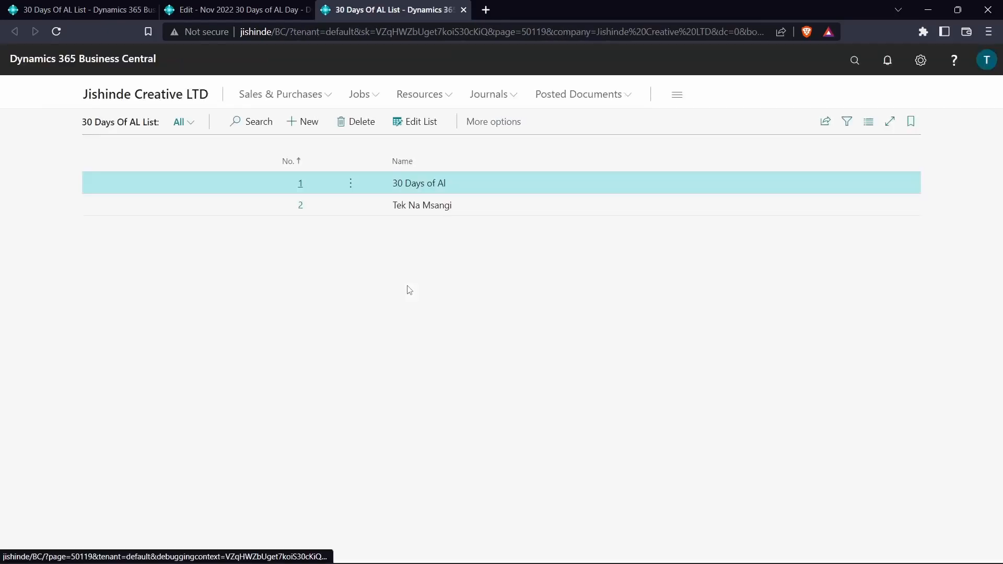
# Step: Edit record 2, revalidate its unchanged name, and dismiss the 'Rec Name Tek Na Msangi' message
pyautogui.click(350, 205)
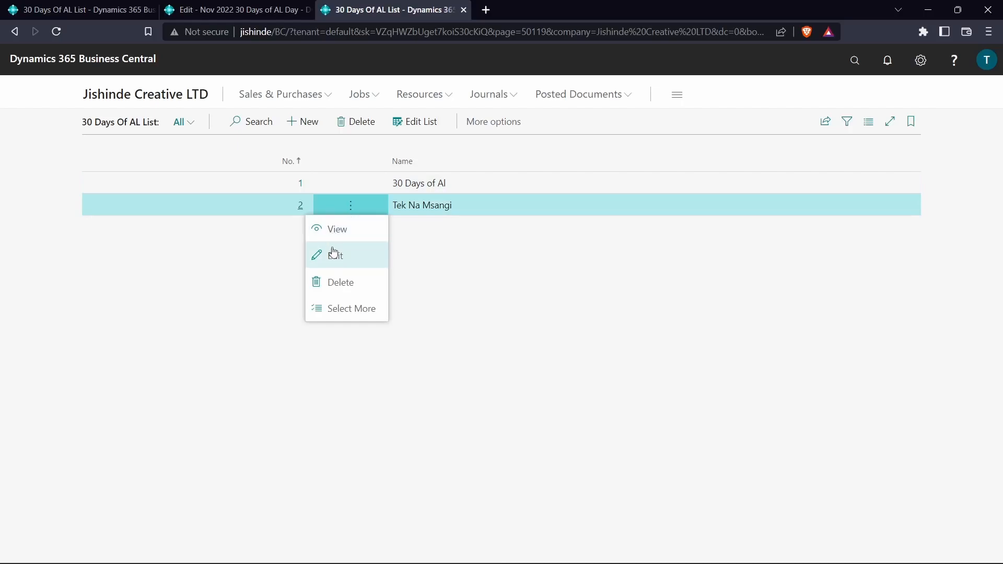
pyautogui.click(336, 255)
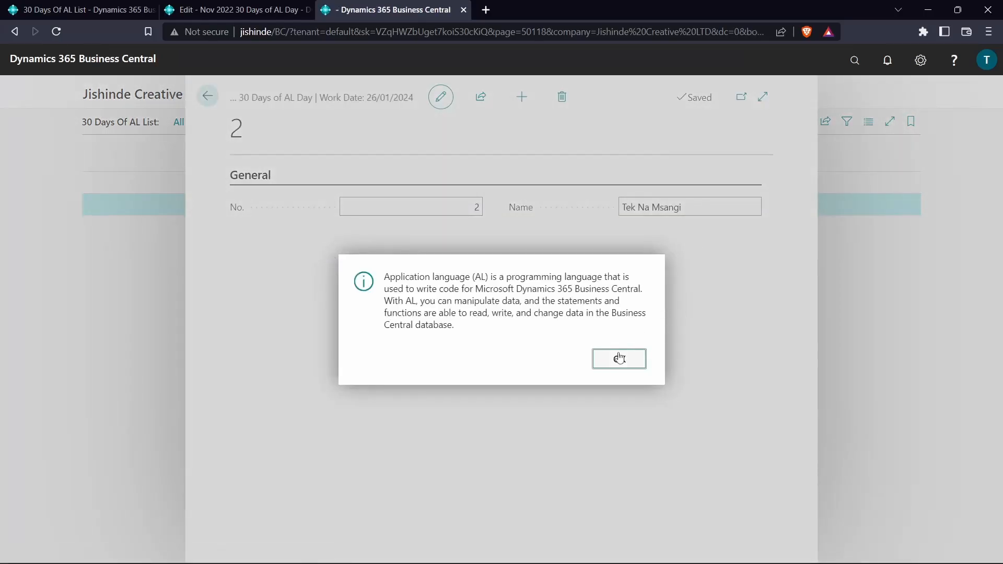
pyautogui.click(617, 358)
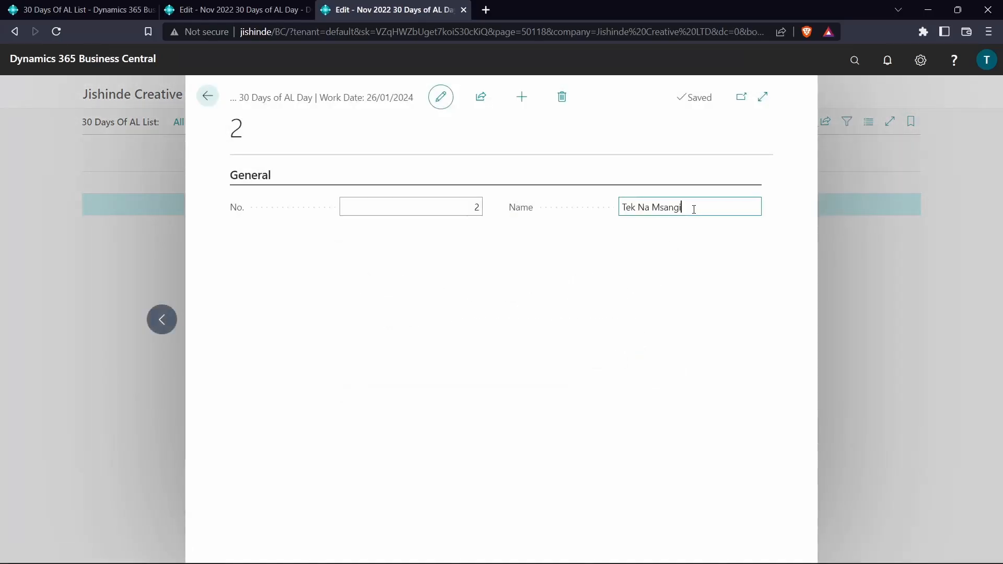
pyautogui.press('Backspace')
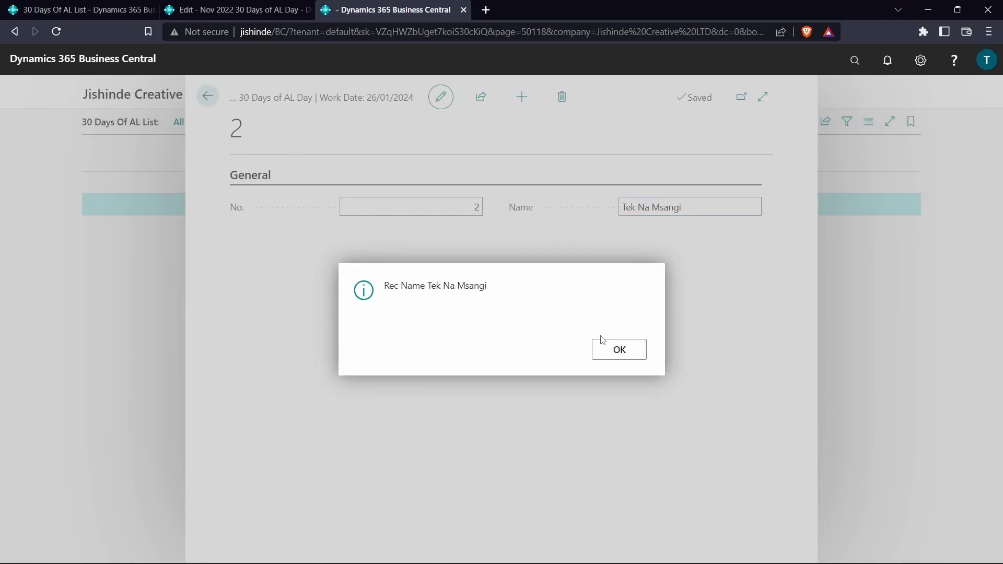
pyautogui.click(618, 349)
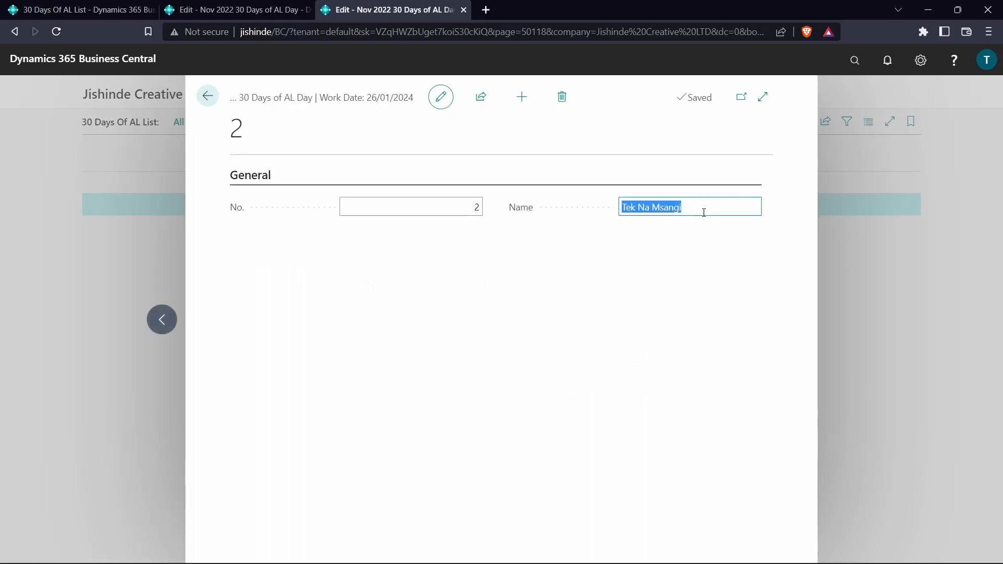
# Step: Append 'AL' to record 2's name, accept the debug message and confirm, returning to the list
pyautogui.write('AL')
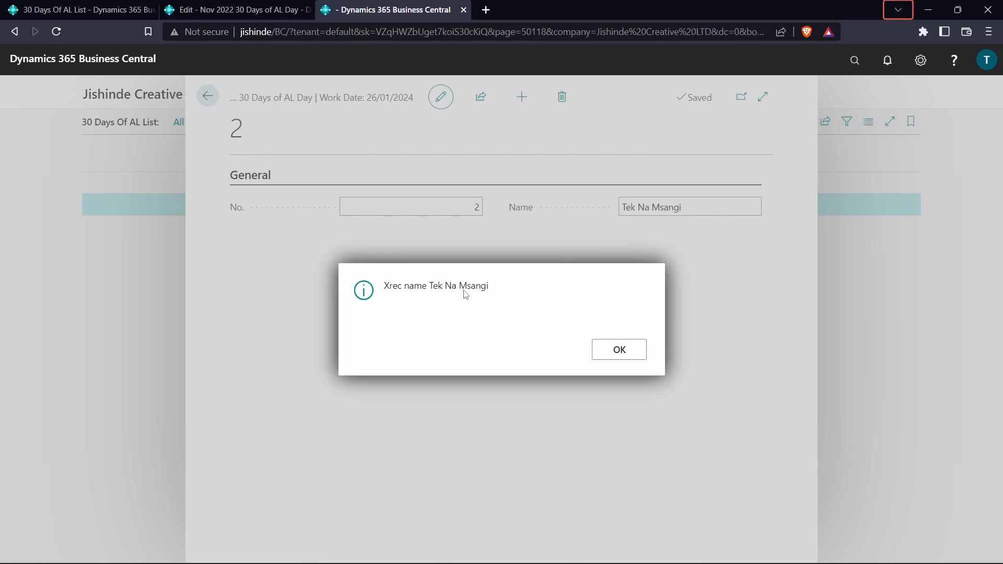
pyautogui.moveTo(457, 284)
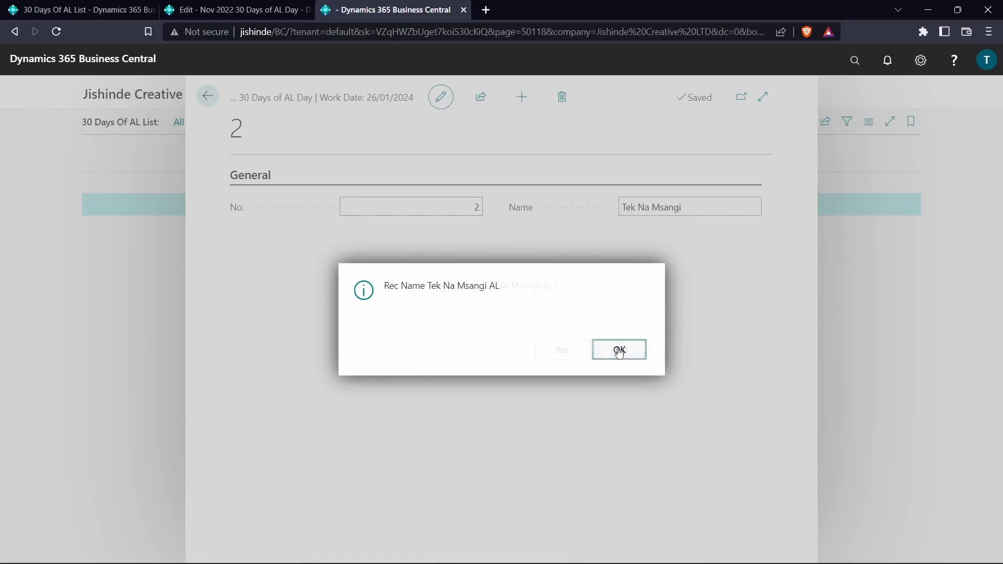
pyautogui.click(618, 349)
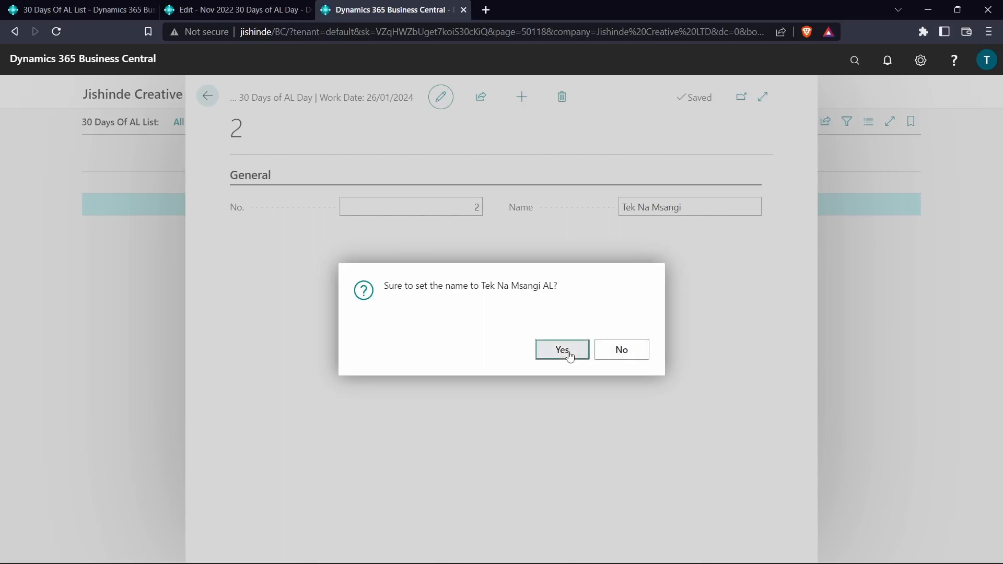
pyautogui.click(561, 349)
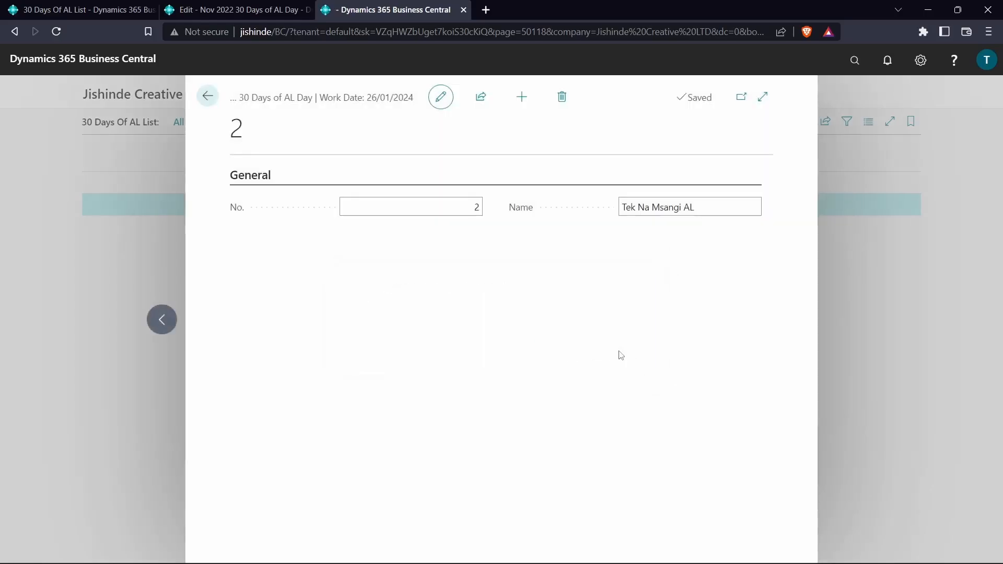
pyautogui.click(207, 96)
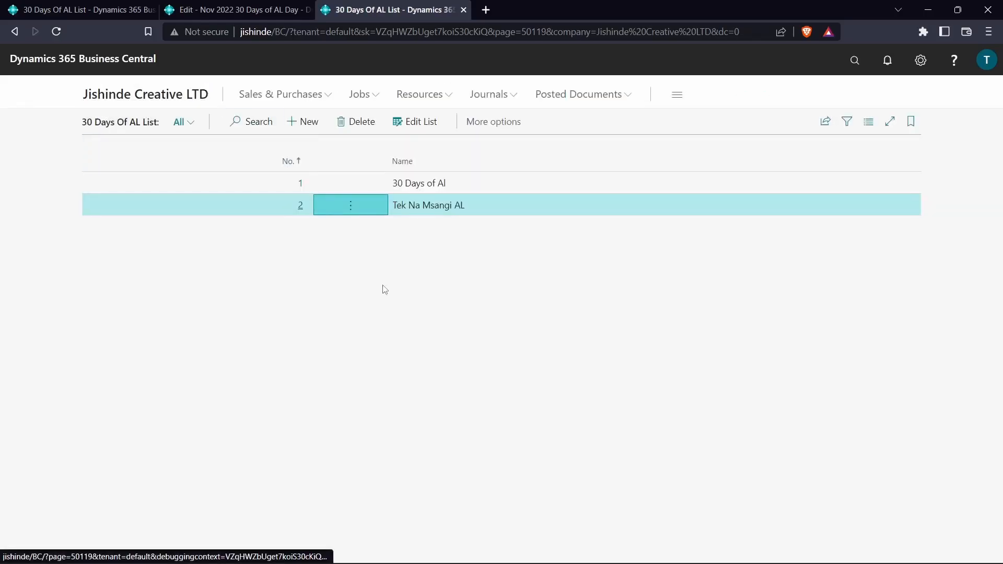